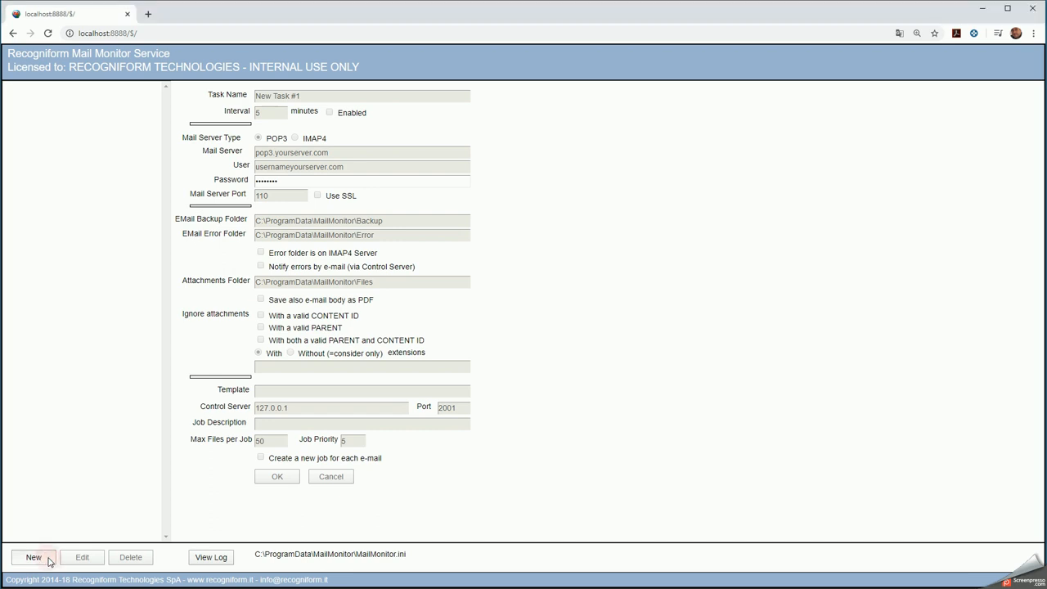
# Step: Create task Surveys polling pop.gmail.com every 1 minute on port 995 with the account credentials
pyautogui.click(33, 557)
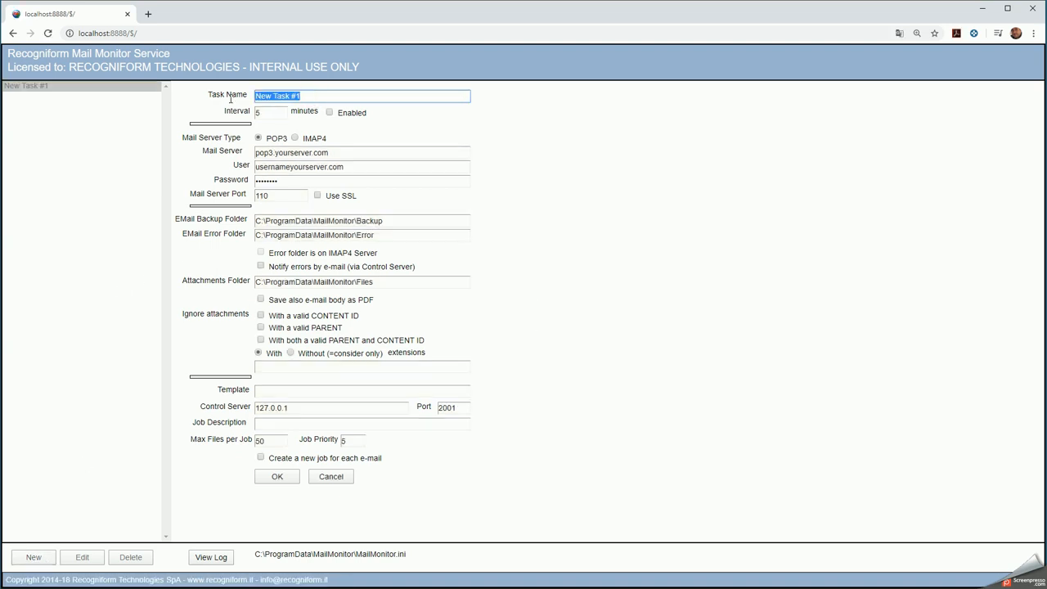
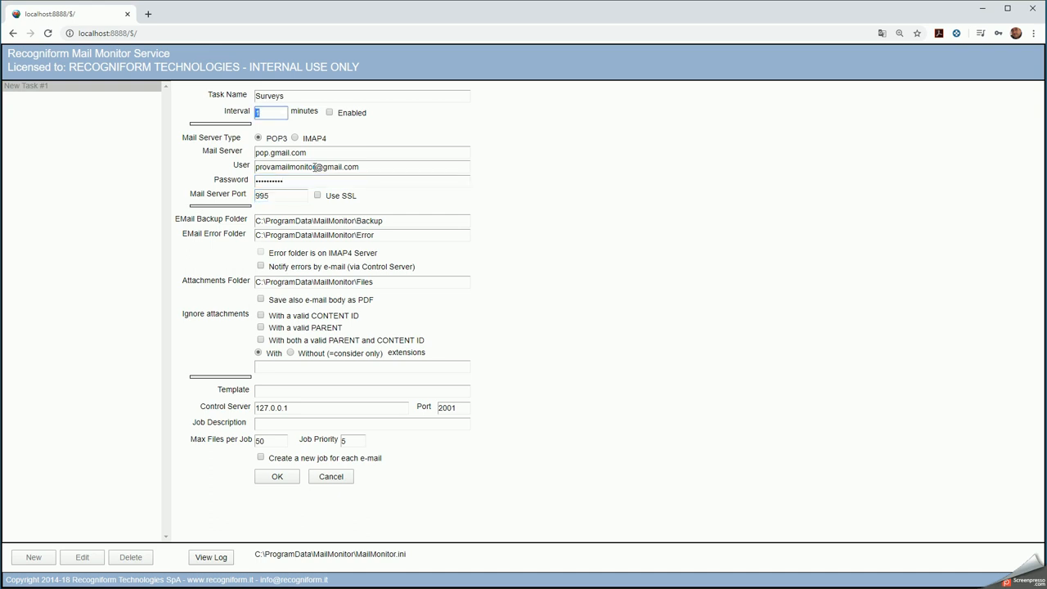
# Step: Enable SSL and restrict attachments to only .pdf, .tif and .tiff
pyautogui.click(317, 196)
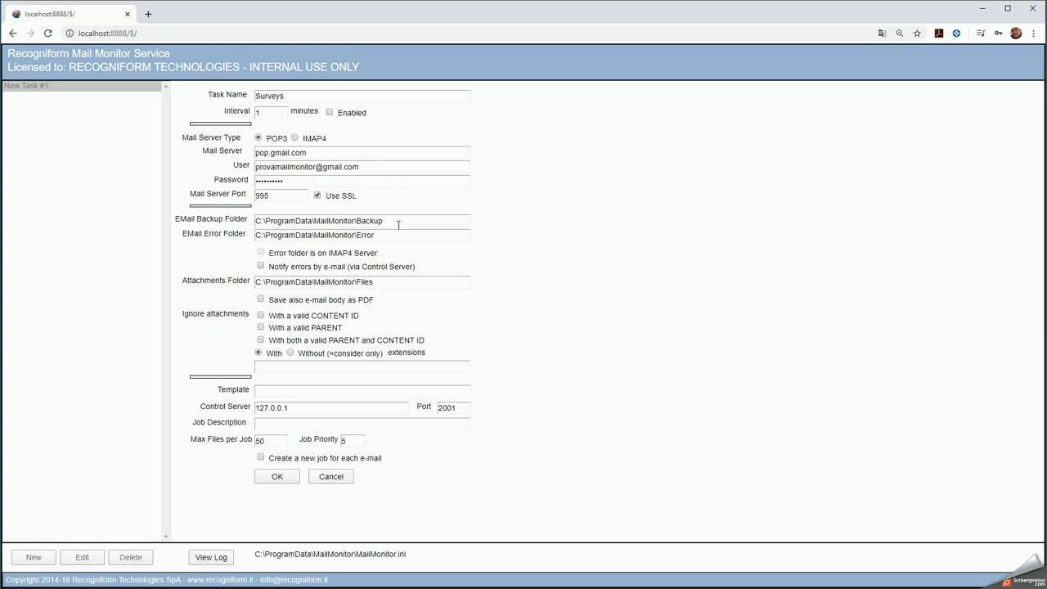
pyautogui.moveTo(394, 236)
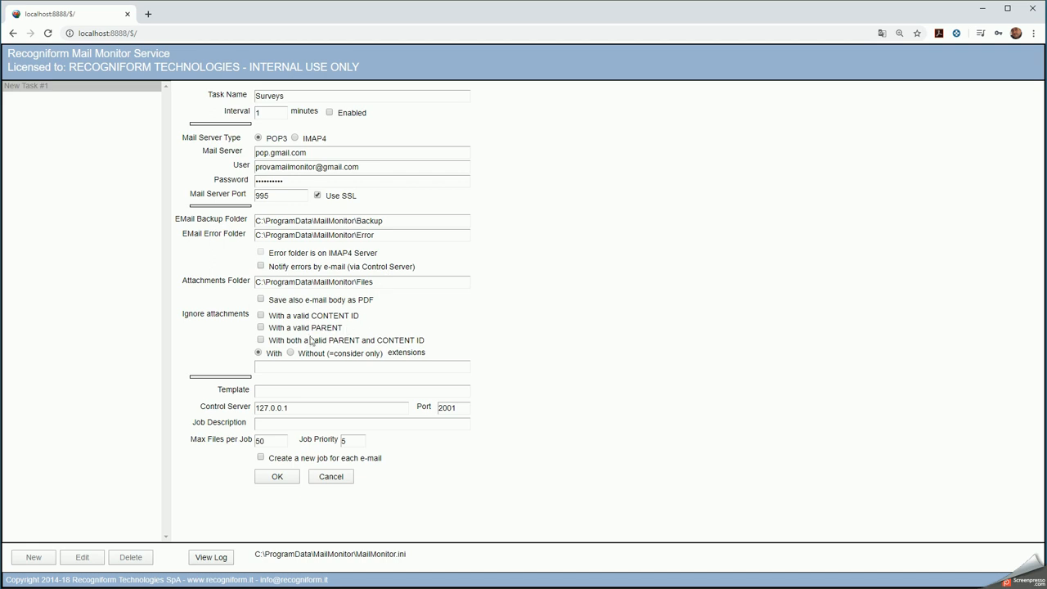
pyautogui.click(290, 352)
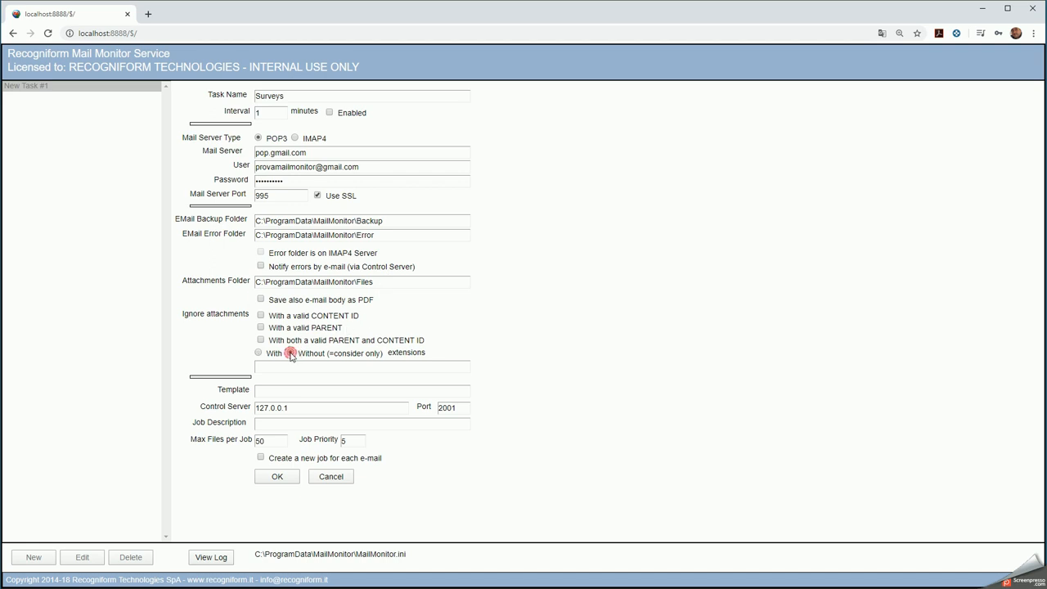
pyautogui.write('.pdf; .tif;')
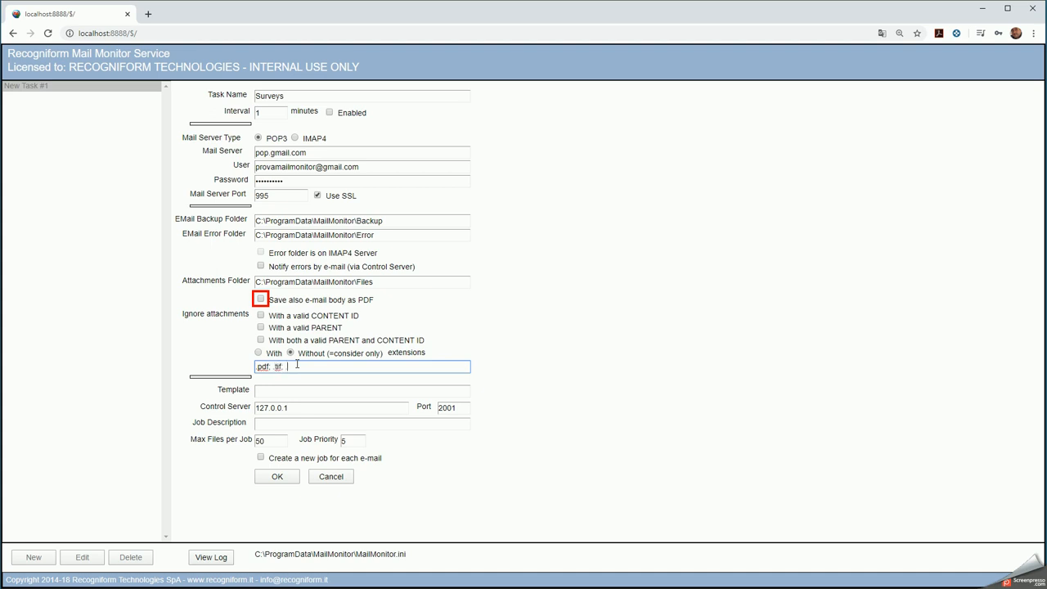
pyautogui.write('tiff;')
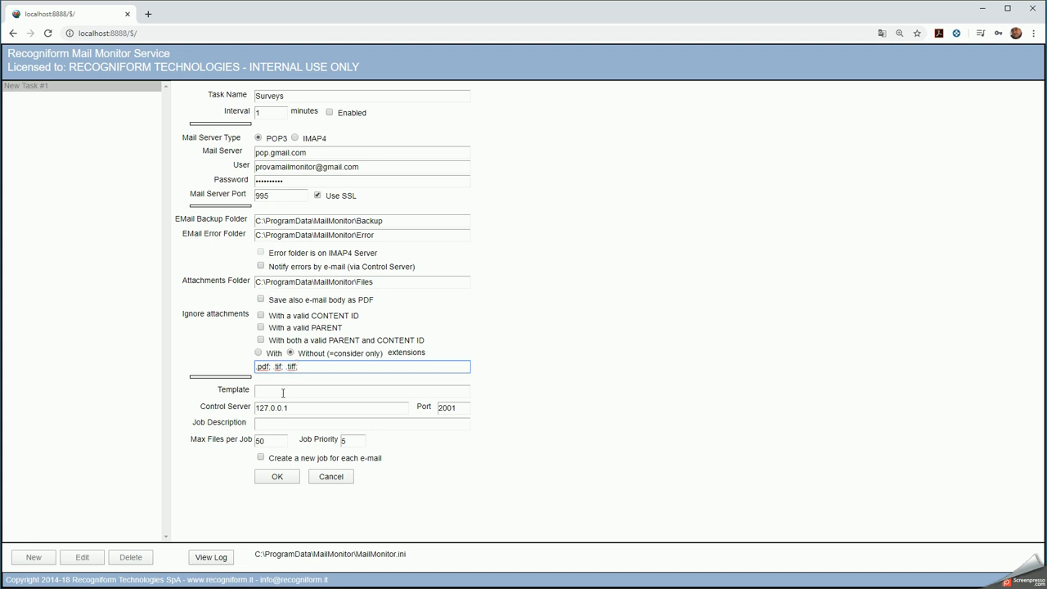
# Step: Set the template path to the tutorial's Surveys_RMX2019 Reader template
pyautogui.write('c:\\R')
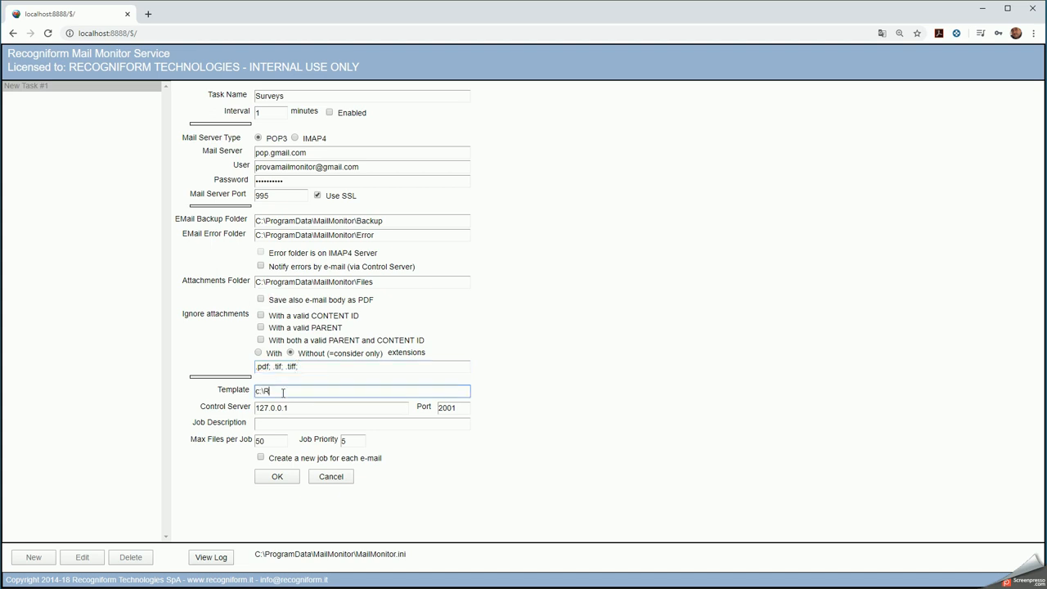
pyautogui.write('ecognifor')
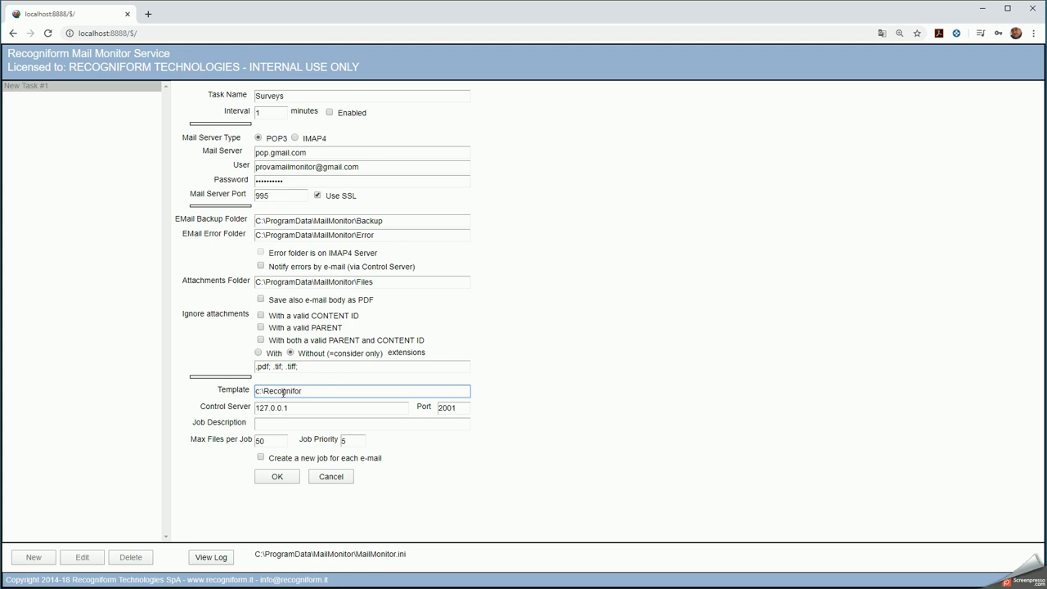
pyautogui.write('\\Tutorial\\Reader\\Templates\\Surveys_RMX2')
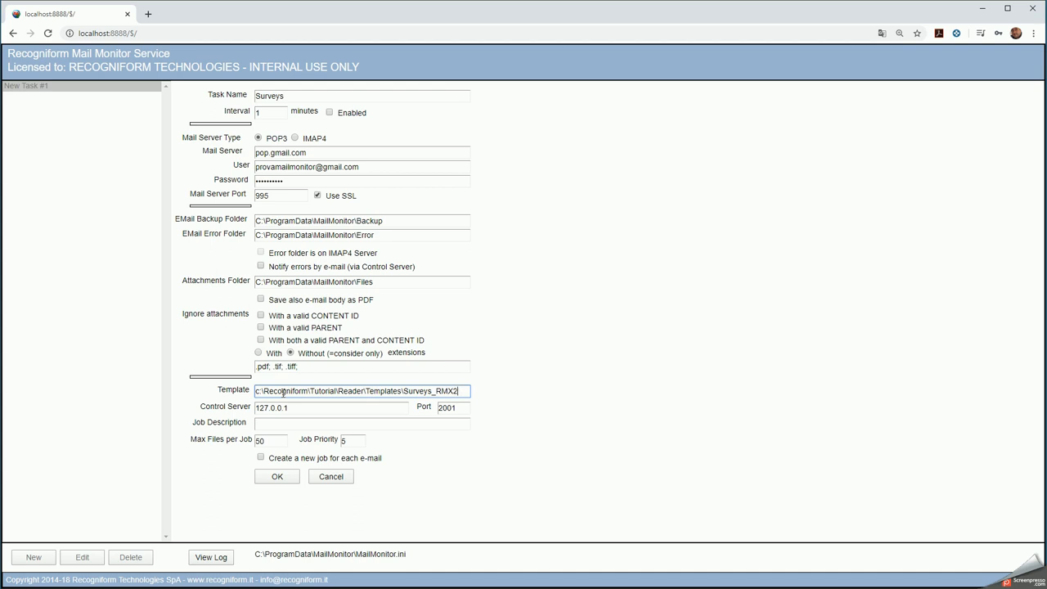
pyautogui.write('019-rfd')
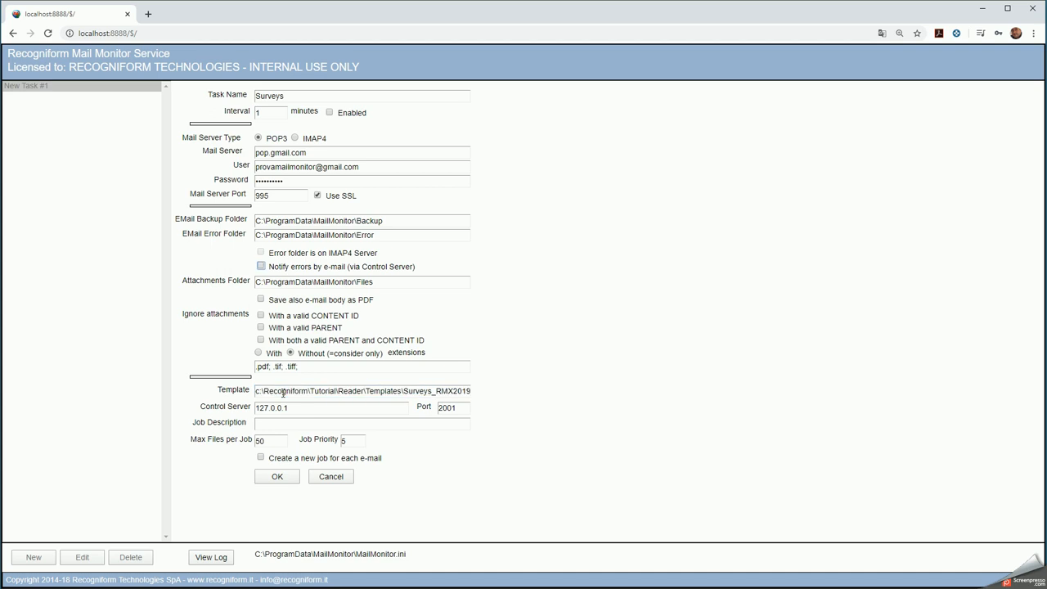
# Step: Enter Surveys_Email as the job description
pyautogui.click(331, 407)
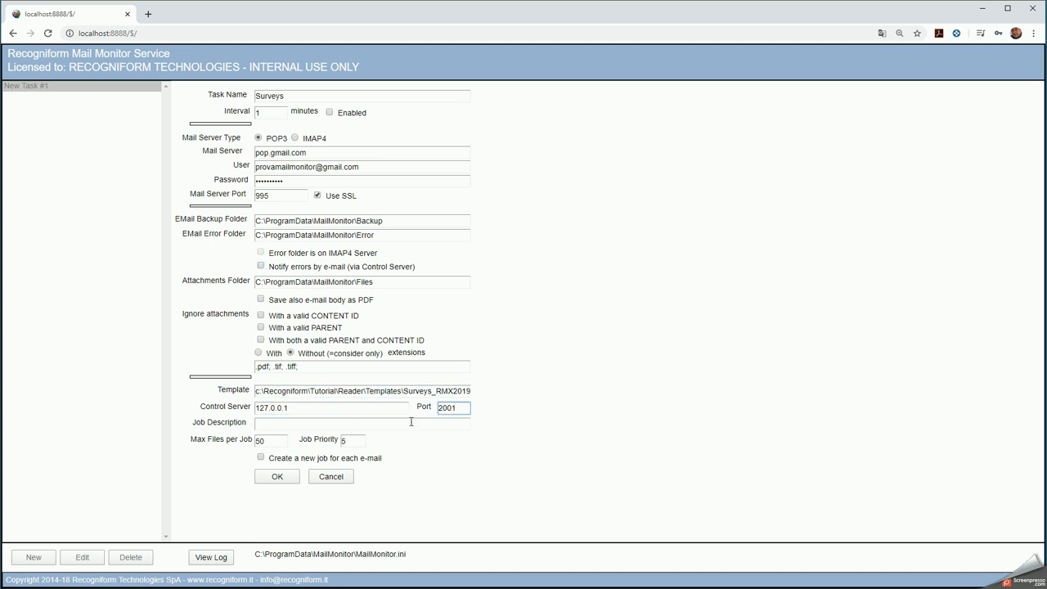
pyautogui.write('Surveys')
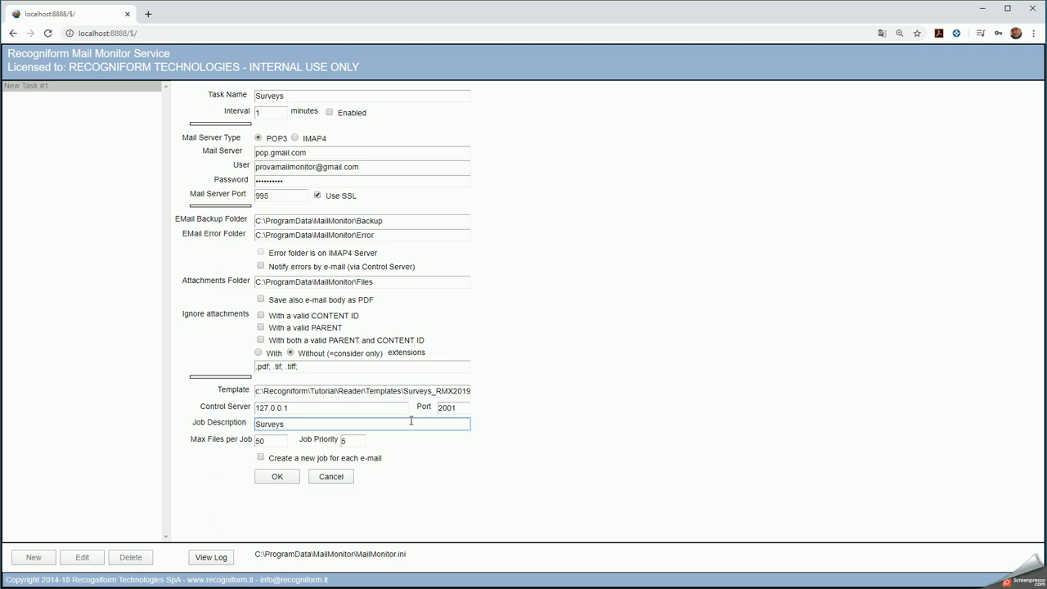
pyautogui.write('_')
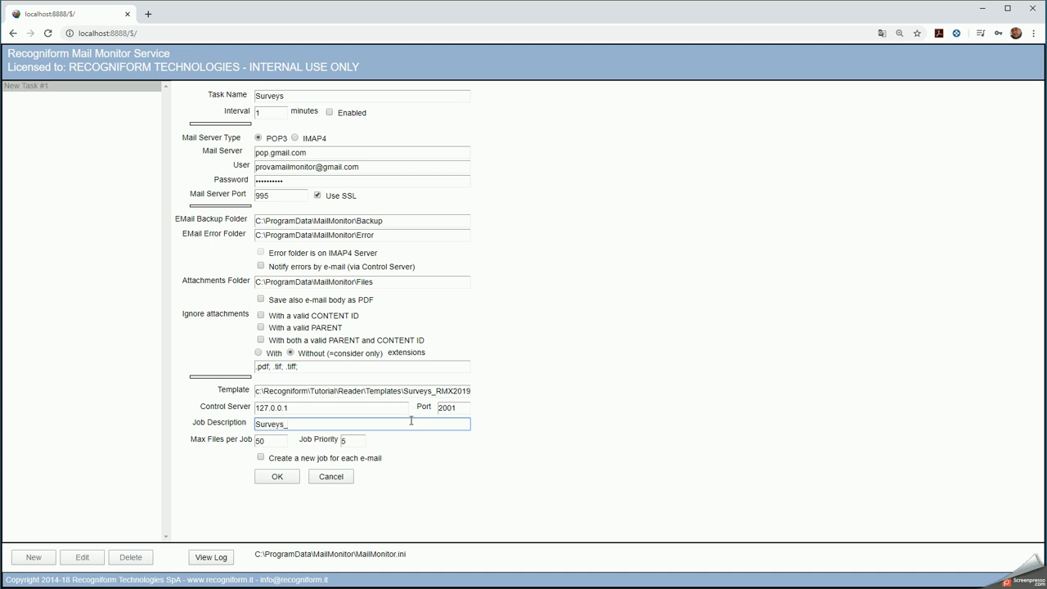
pyautogui.write('Email')
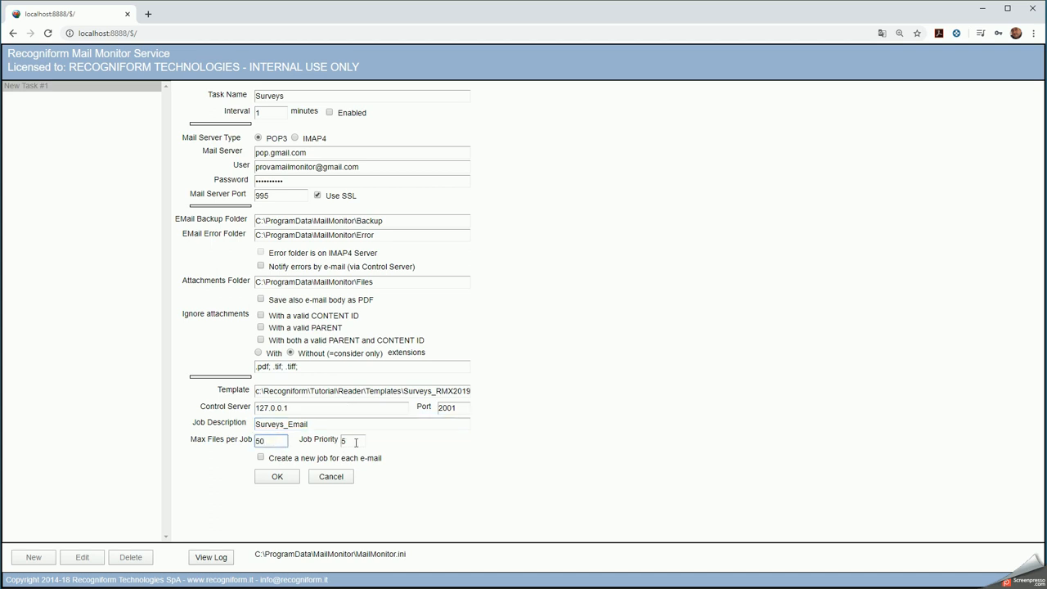
pyautogui.click(352, 440)
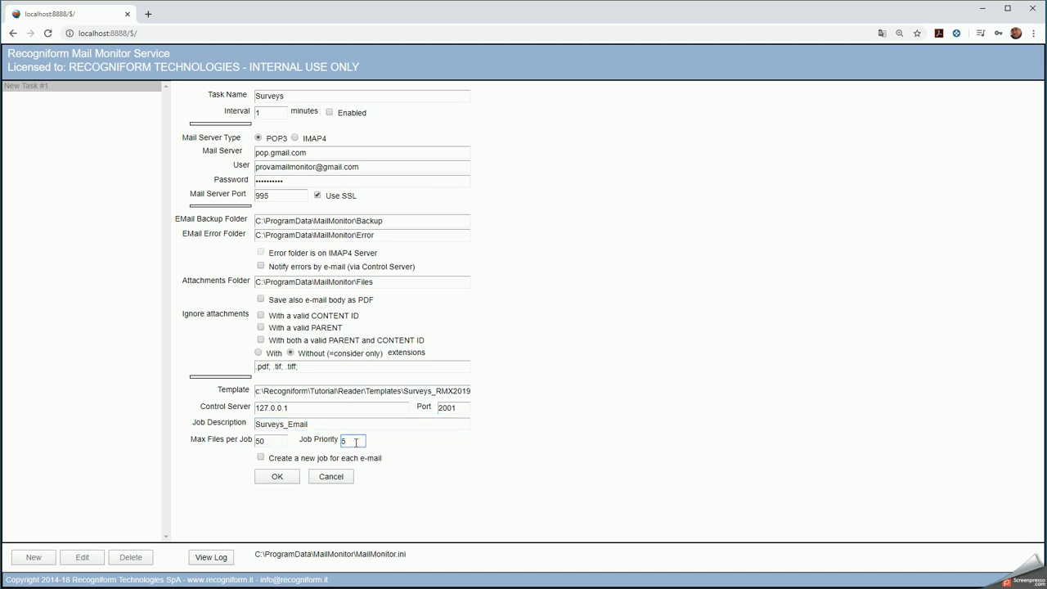
pyautogui.moveTo(379, 476)
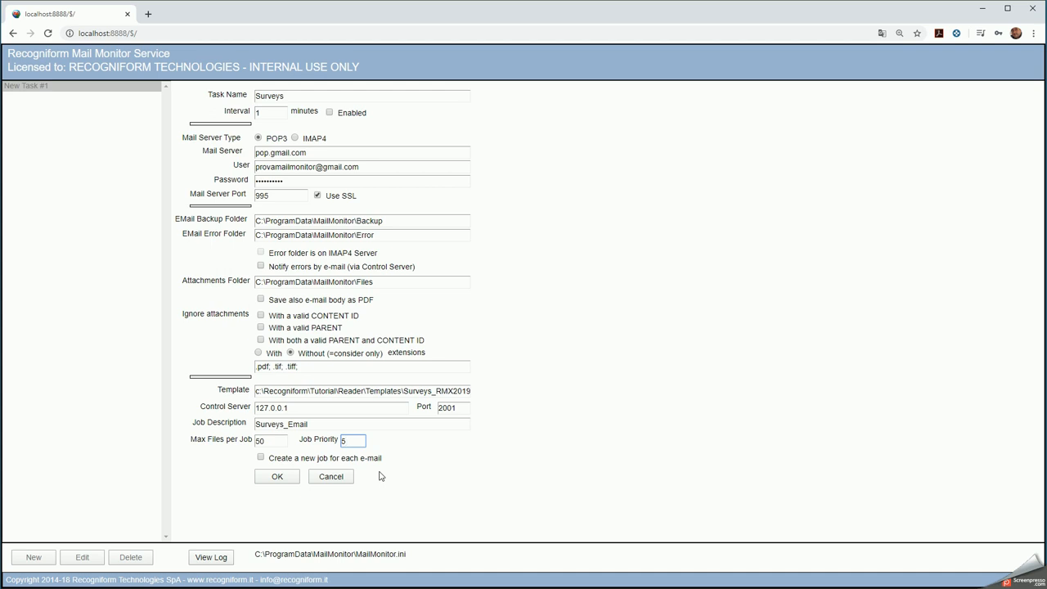
pyautogui.moveTo(363, 482)
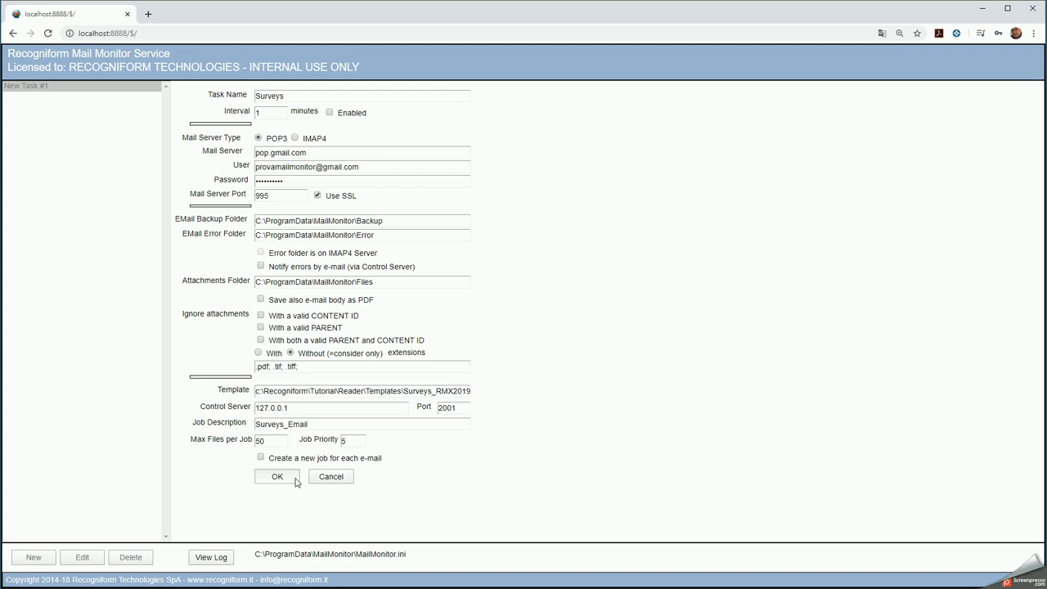
pyautogui.moveTo(303, 499)
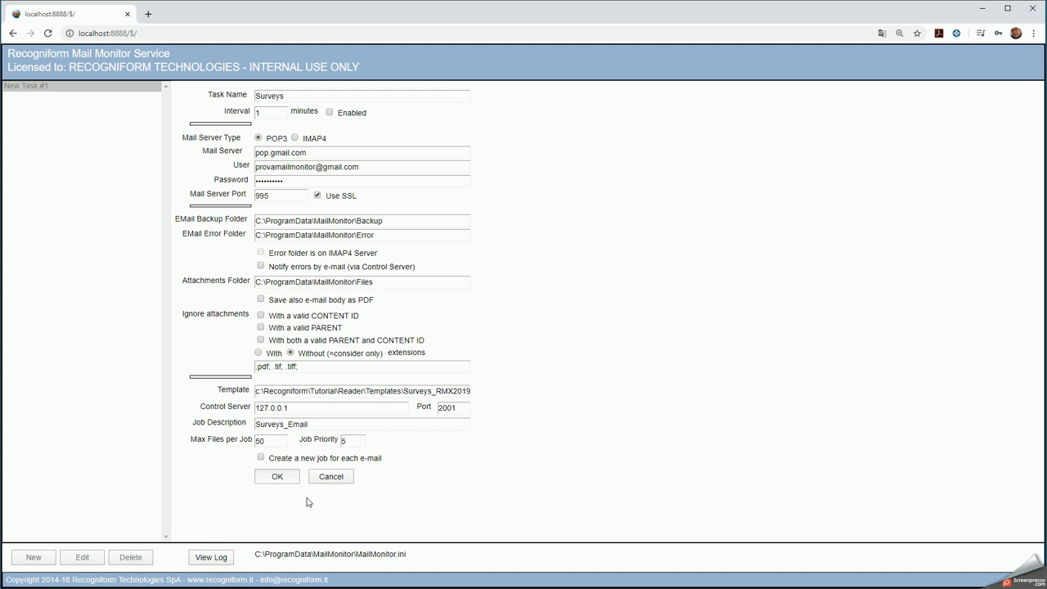
# Step: Save the Surveys task, reopen it, tick Enabled and save again
pyautogui.click(277, 476)
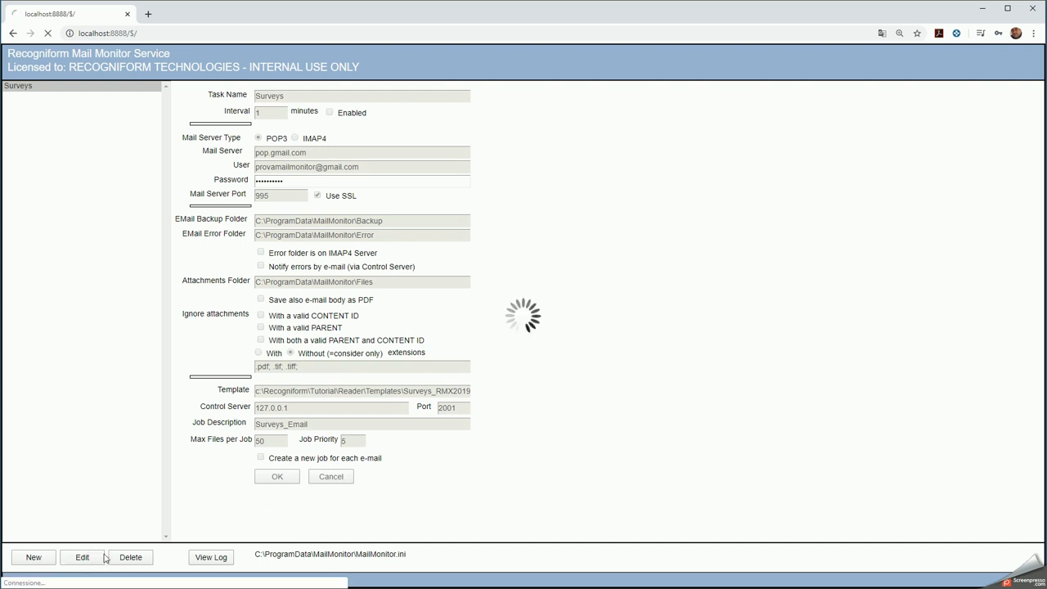
pyautogui.click(330, 112)
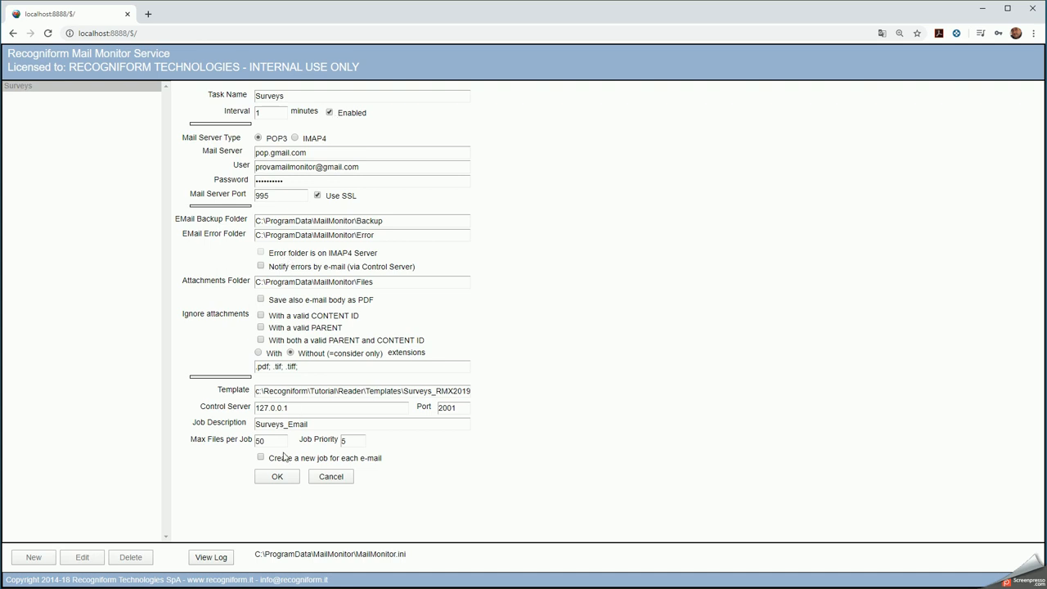
pyautogui.click(276, 476)
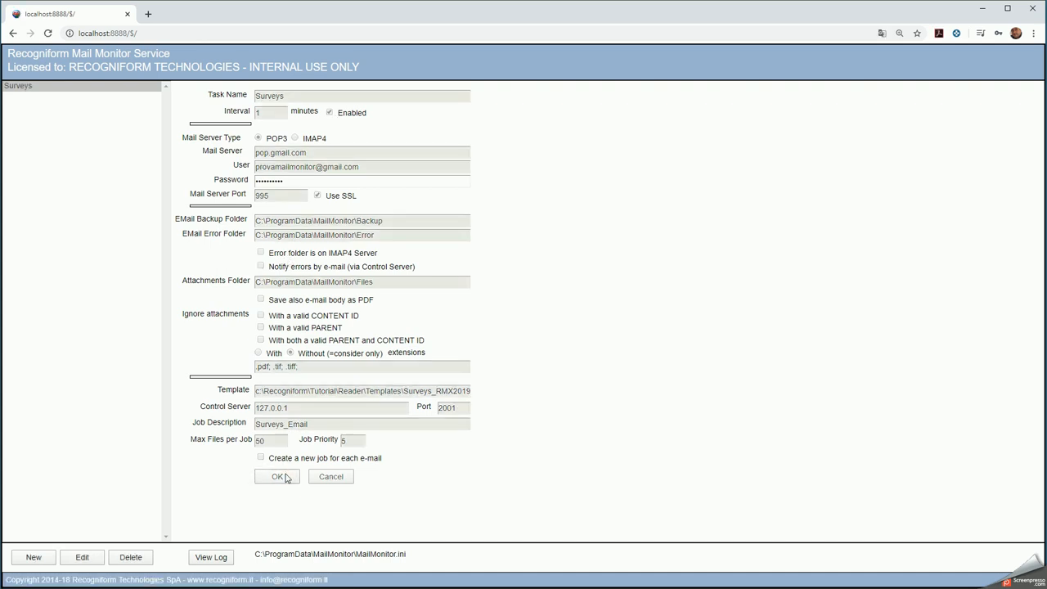
pyautogui.click(276, 476)
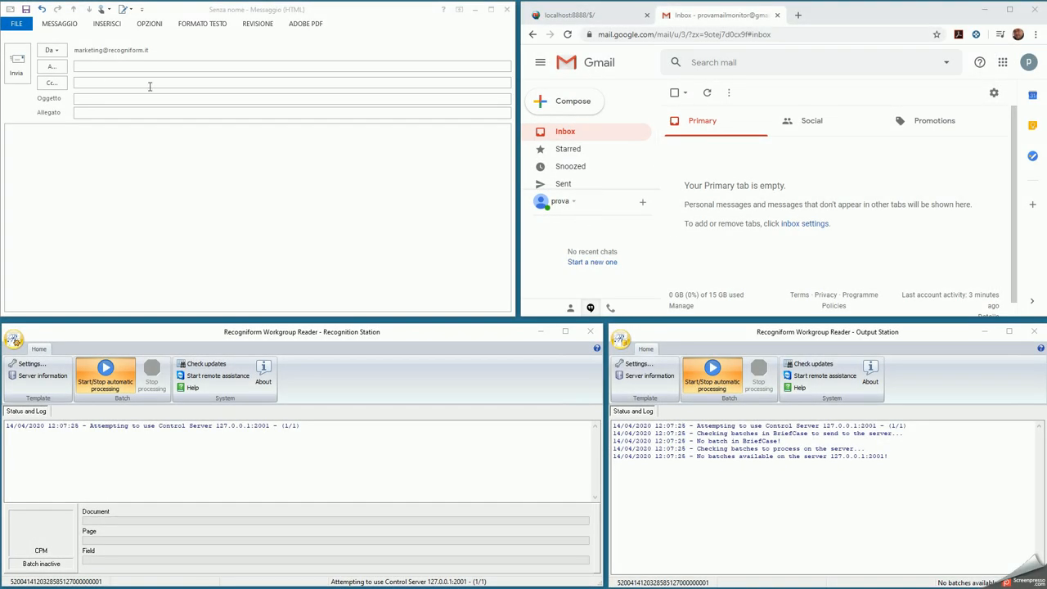
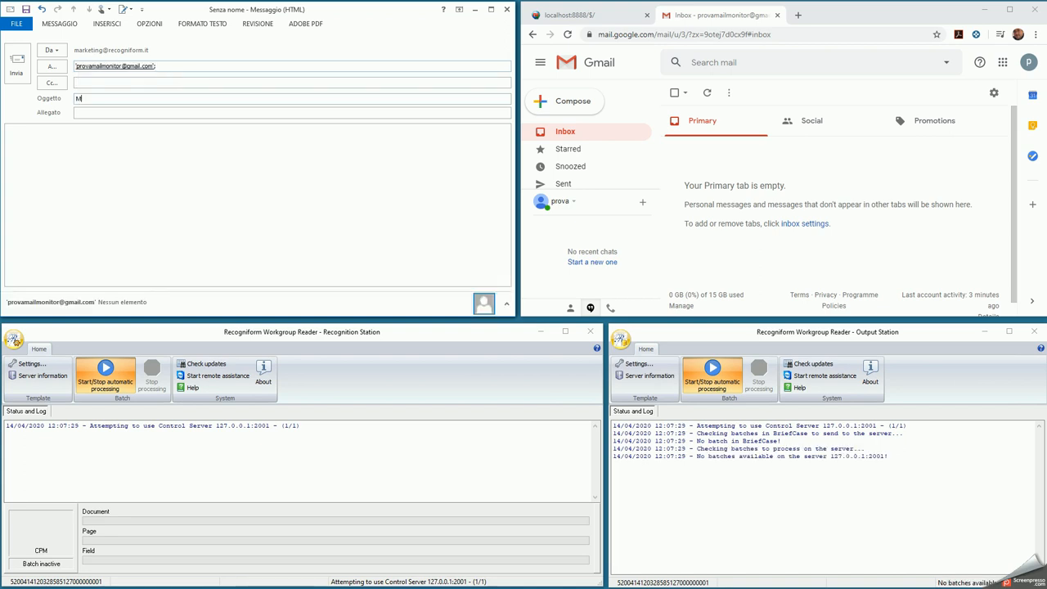
# Step: Send 'My survey' with the TIFF attached and a note to Melanie signed John
pyautogui.write('y survey')
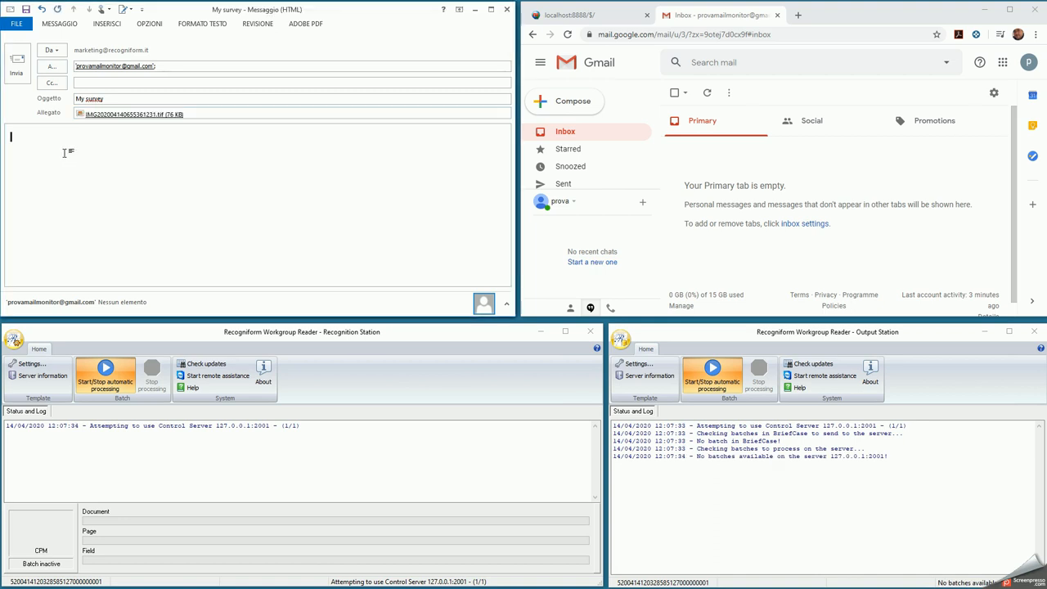
pyautogui.write('Dear')
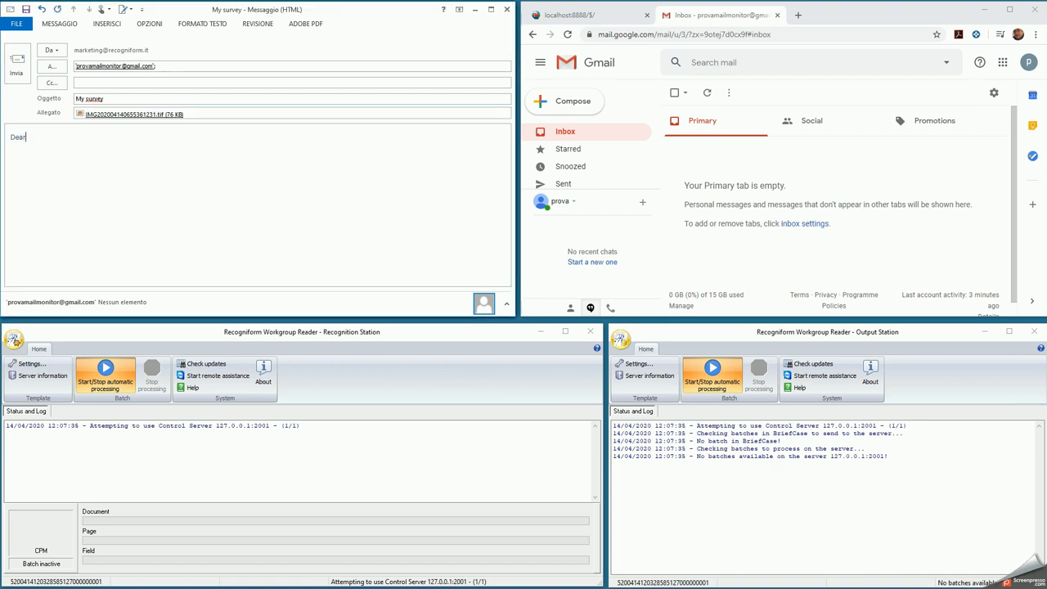
pyautogui.write('Melanie,')
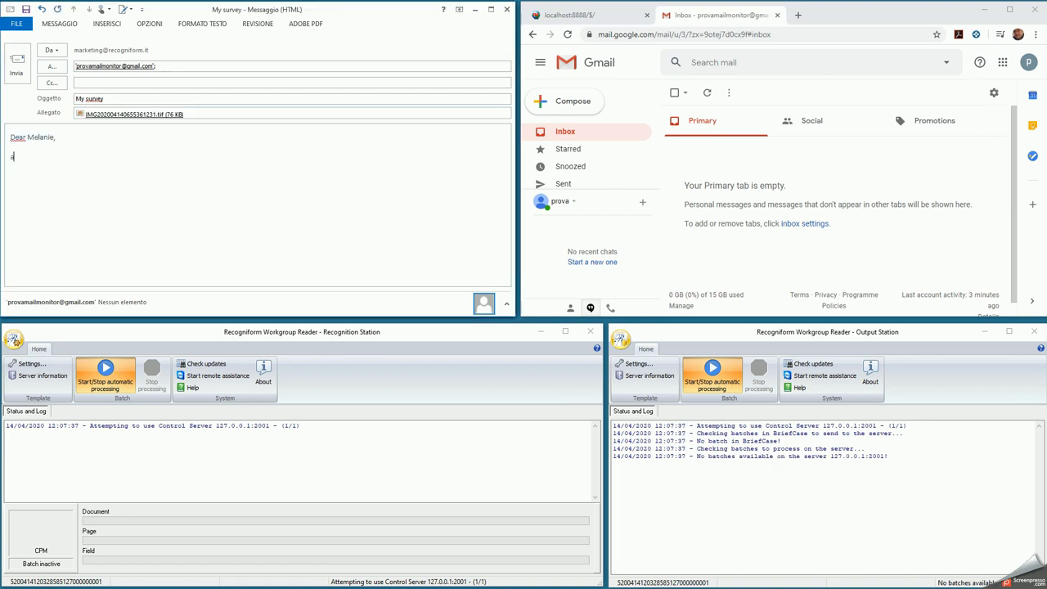
pyautogui.write('attached please find my surv')
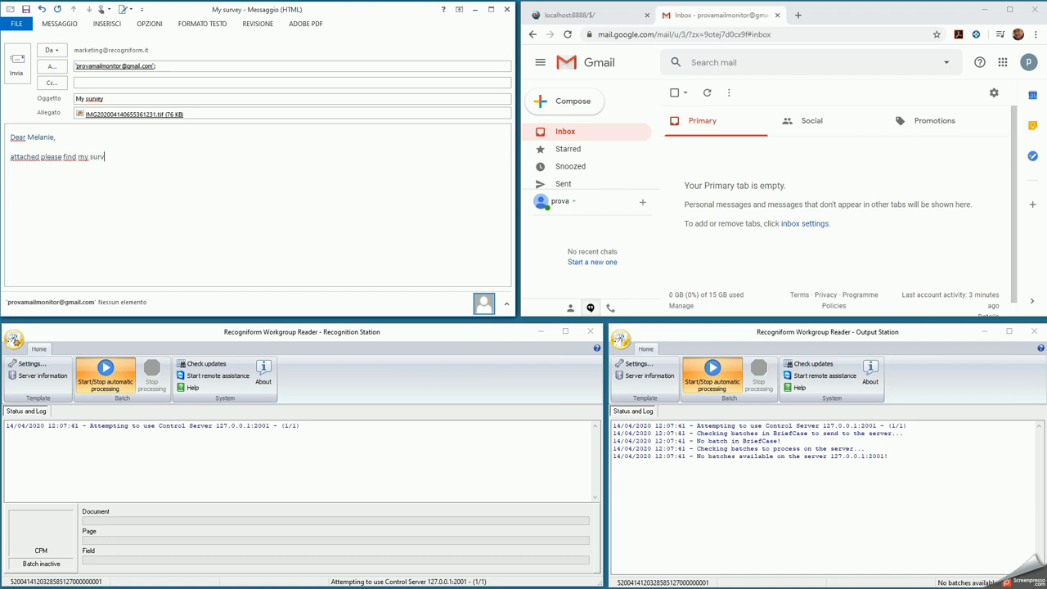
pyautogui.write('John')
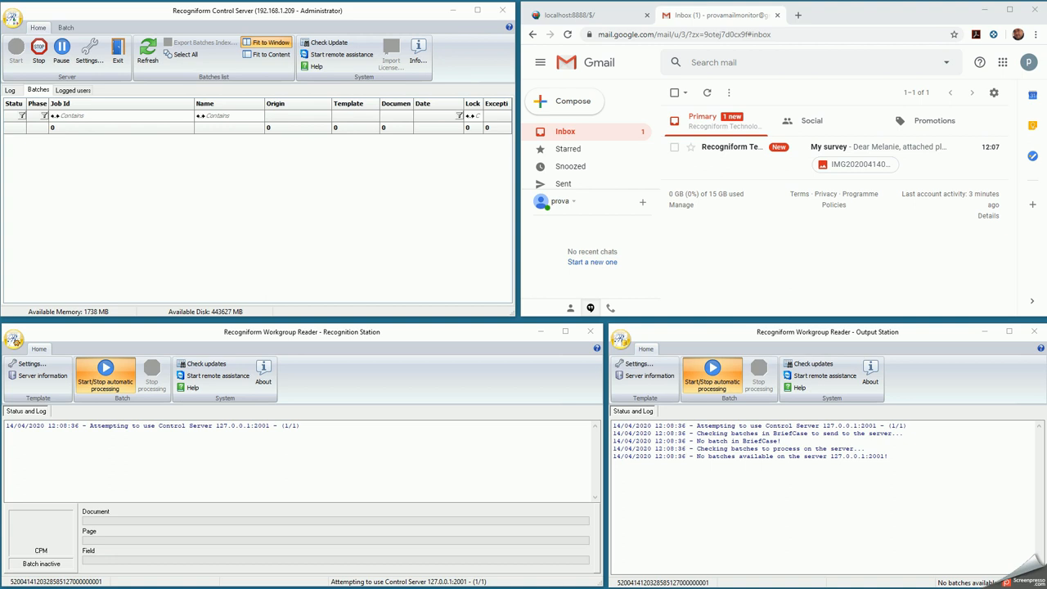
# Step: Refresh the Batches list to reveal the Email_Surveys batch
pyautogui.click(105, 372)
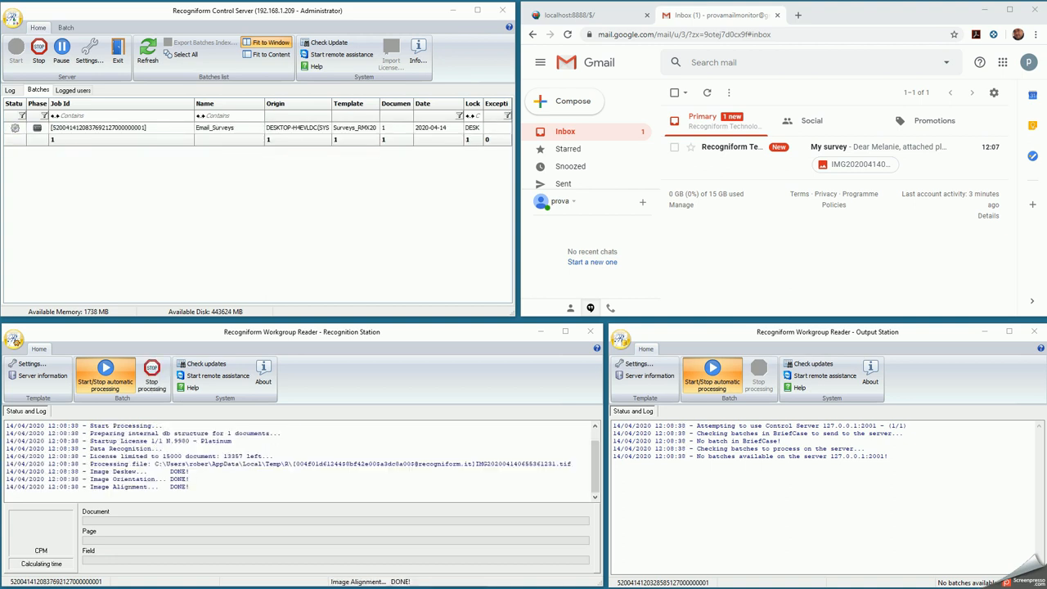